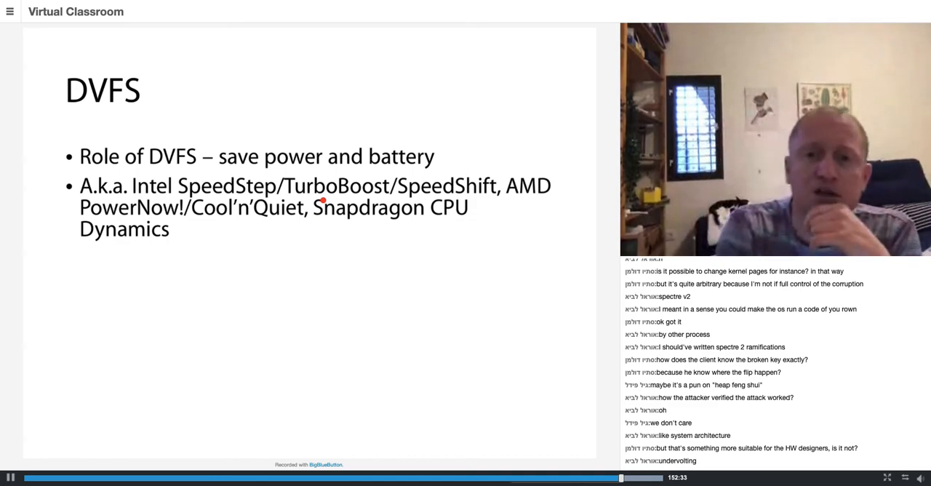
mouse_move(125, 410)
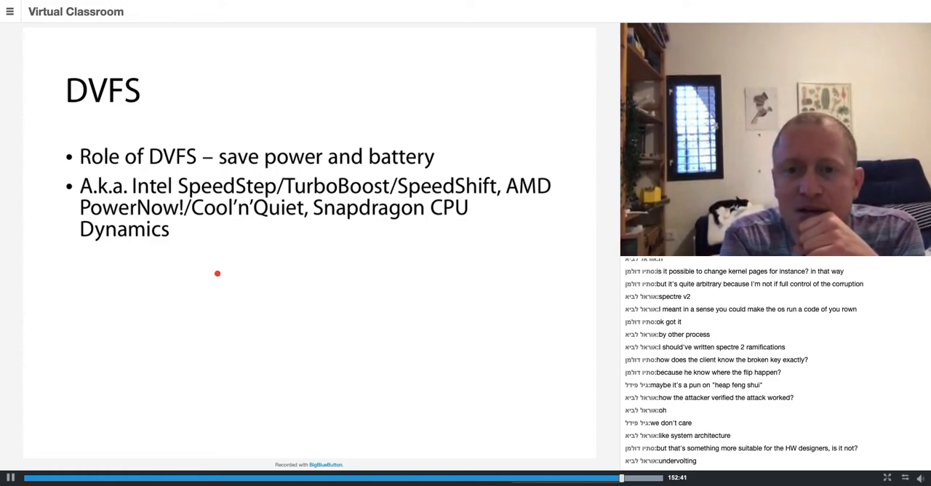
Sketch f–V axes below the bullets, then add a downward arrow and a short horizontal stroke.
left_click_drag(216, 273, 398, 358)
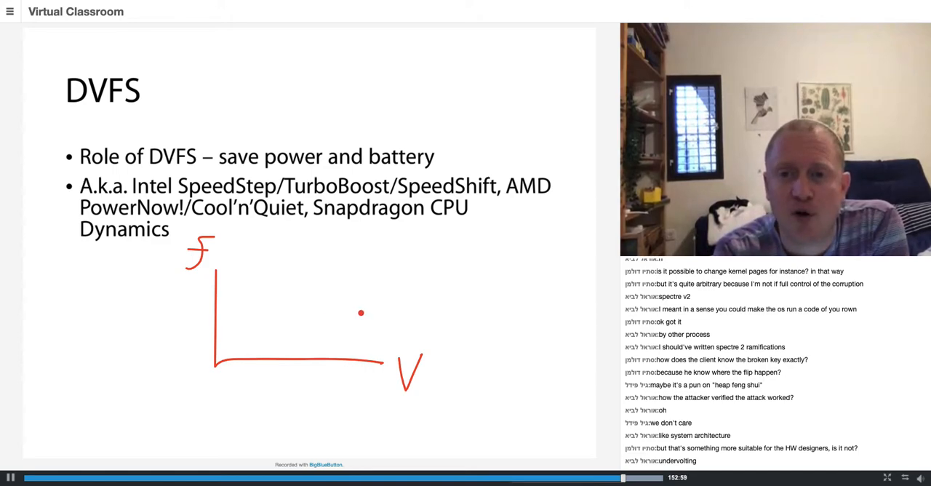
left_click_drag(360, 313, 356, 352)
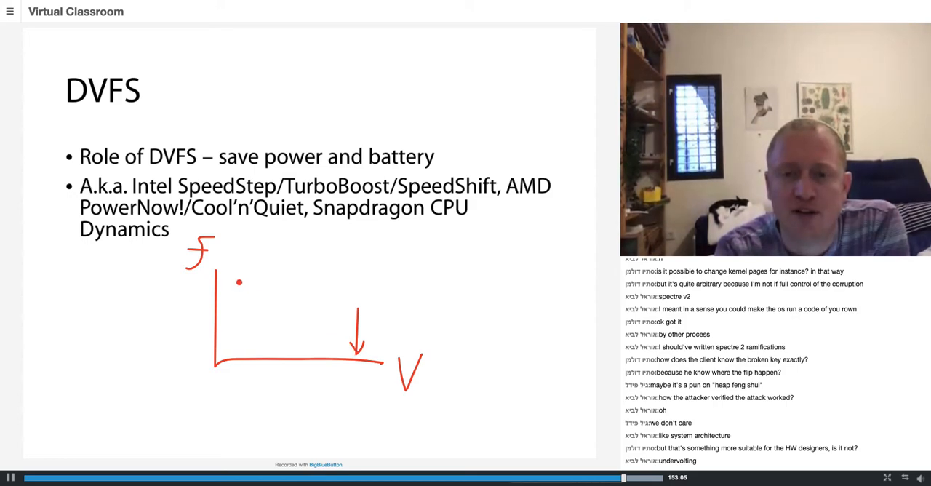
left_click_drag(239, 282, 317, 275)
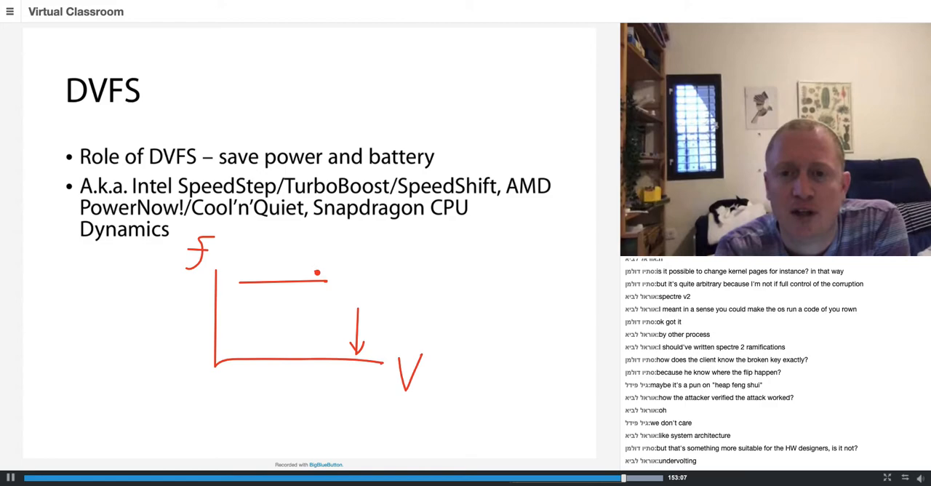